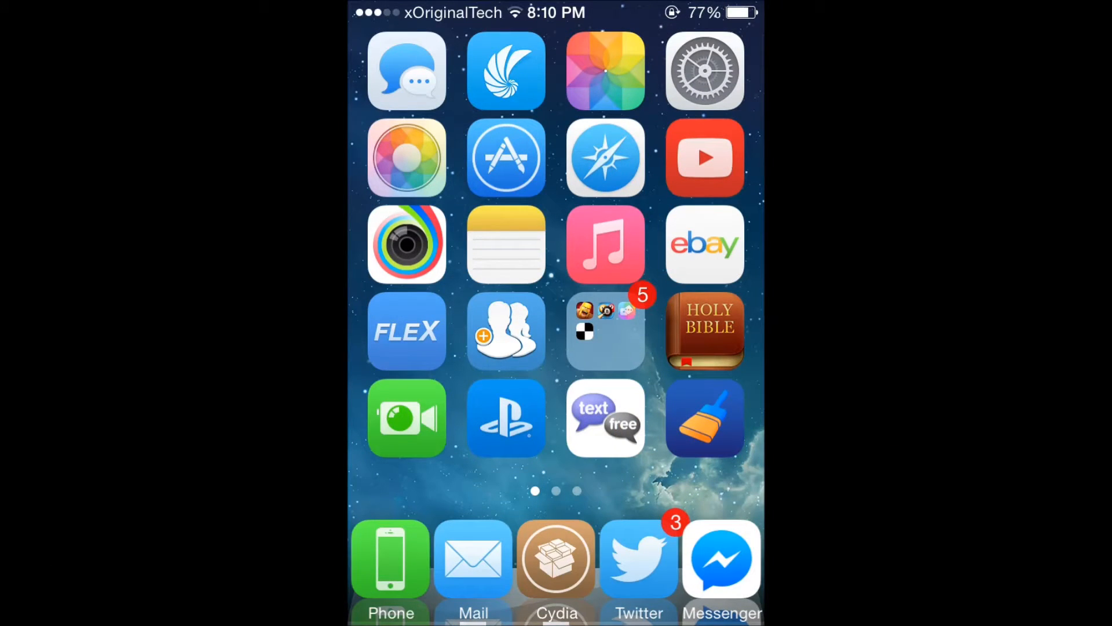
Reach Cydia's backgrounding page showing Native primary mode with Force Native mode on.
{"action": "left_click", "coordinate": [705, 71]}
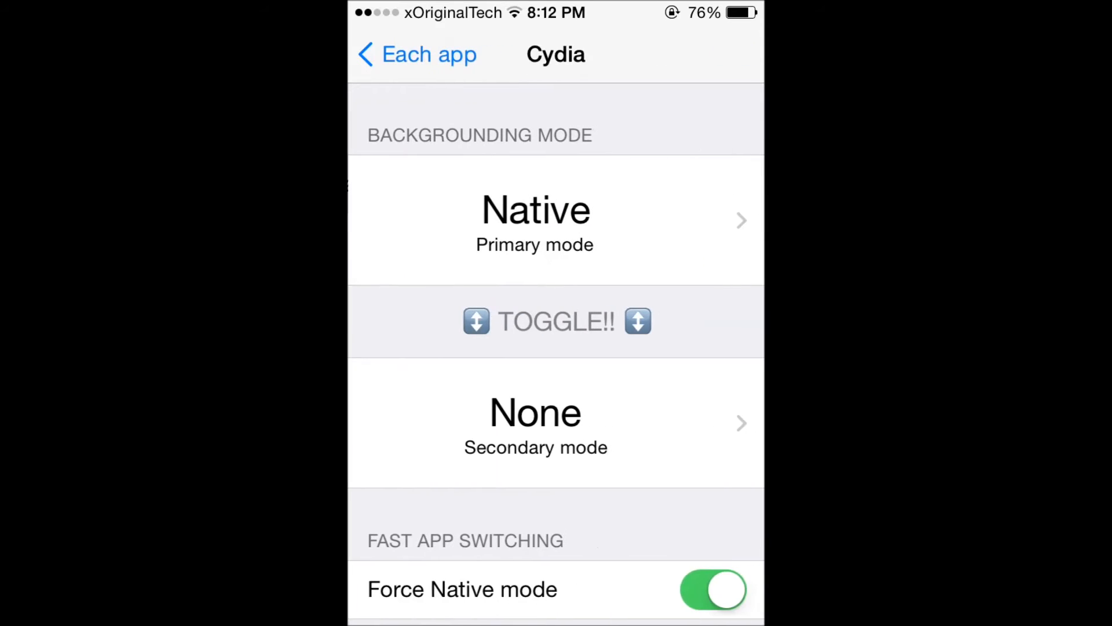
Show Cydia's secondary mode choices: None (checked) and Native.
{"action": "scroll", "scroll_direction": "down", "scroll_amount": 3}
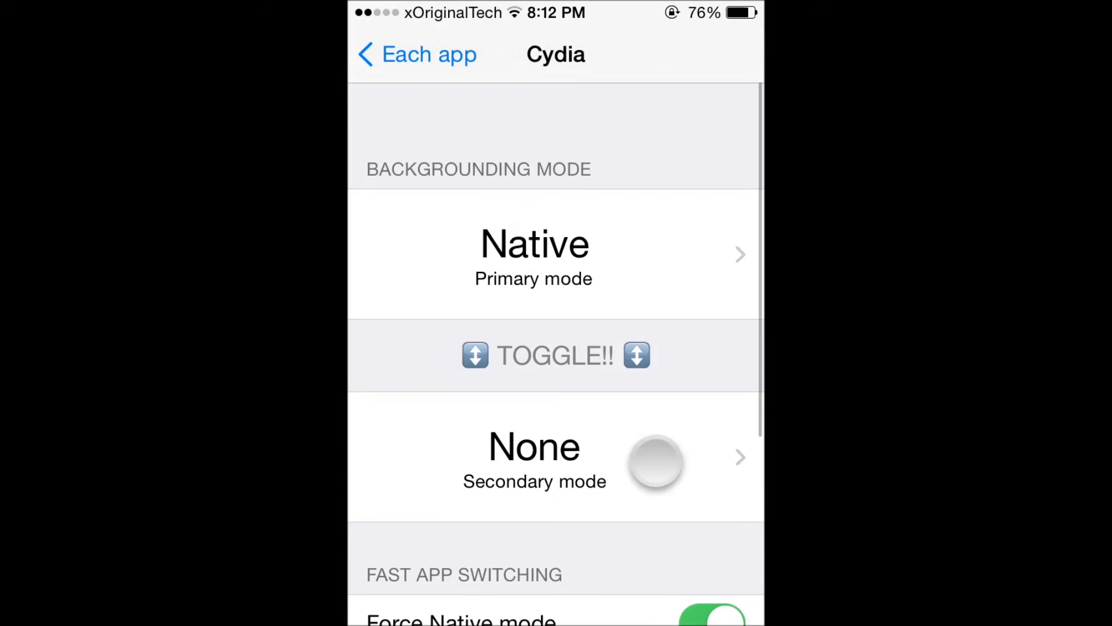
{"action": "left_click", "coordinate": [533, 458]}
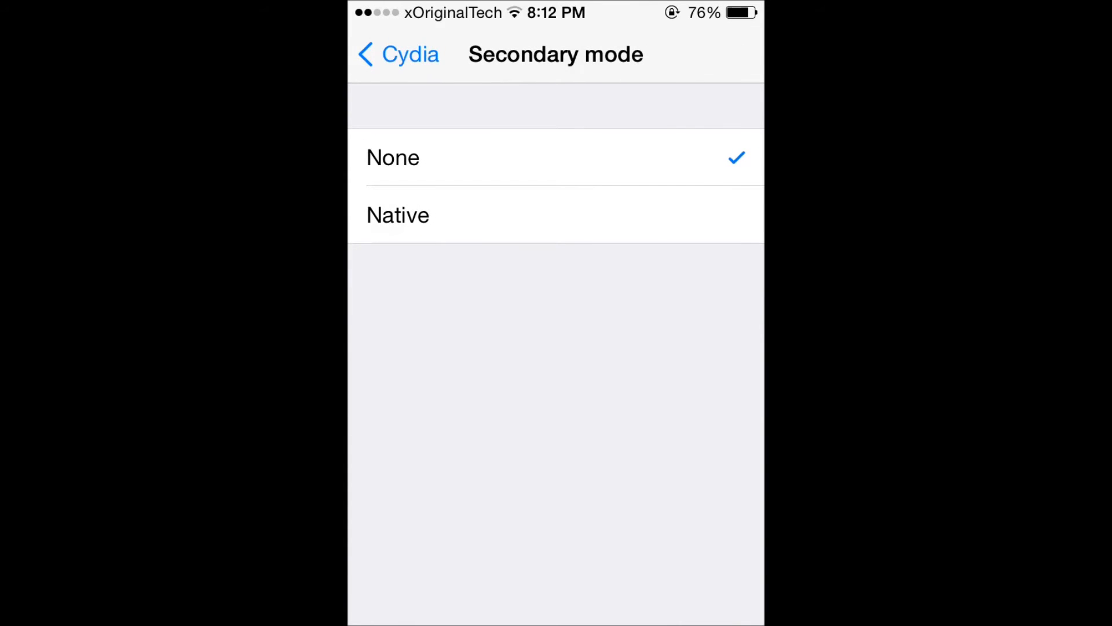
Return to Cydia, which resumes on its Installed packages list.
{"action": "left_click", "coordinate": [398, 54]}
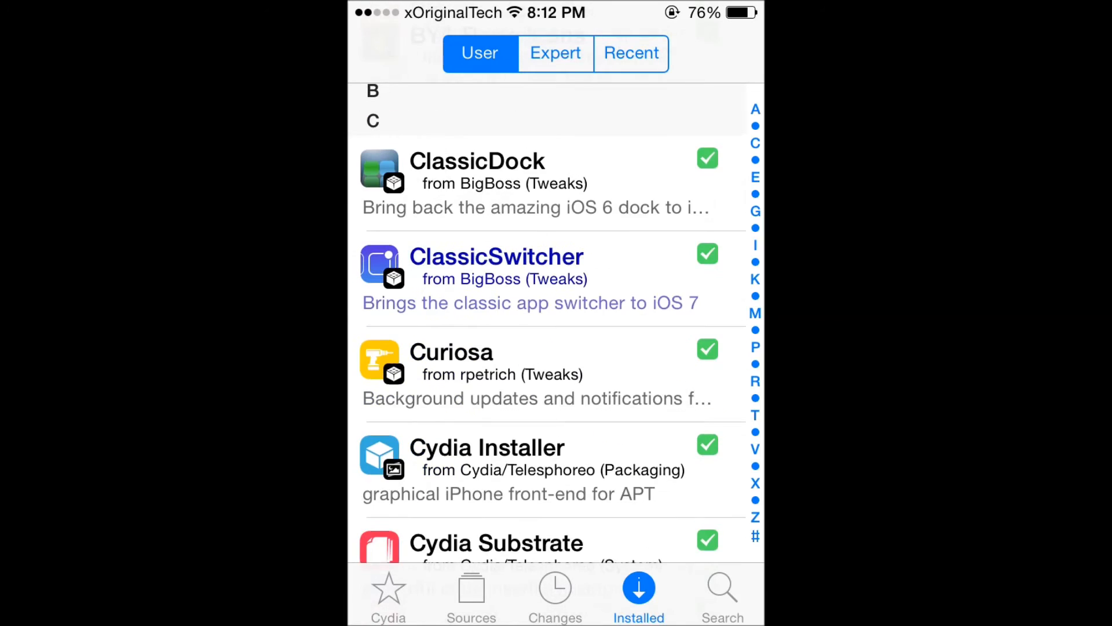
Switch Cydia to its Welcome to Cydia home page.
{"action": "scroll", "scroll_direction": "down", "scroll_amount": 3}
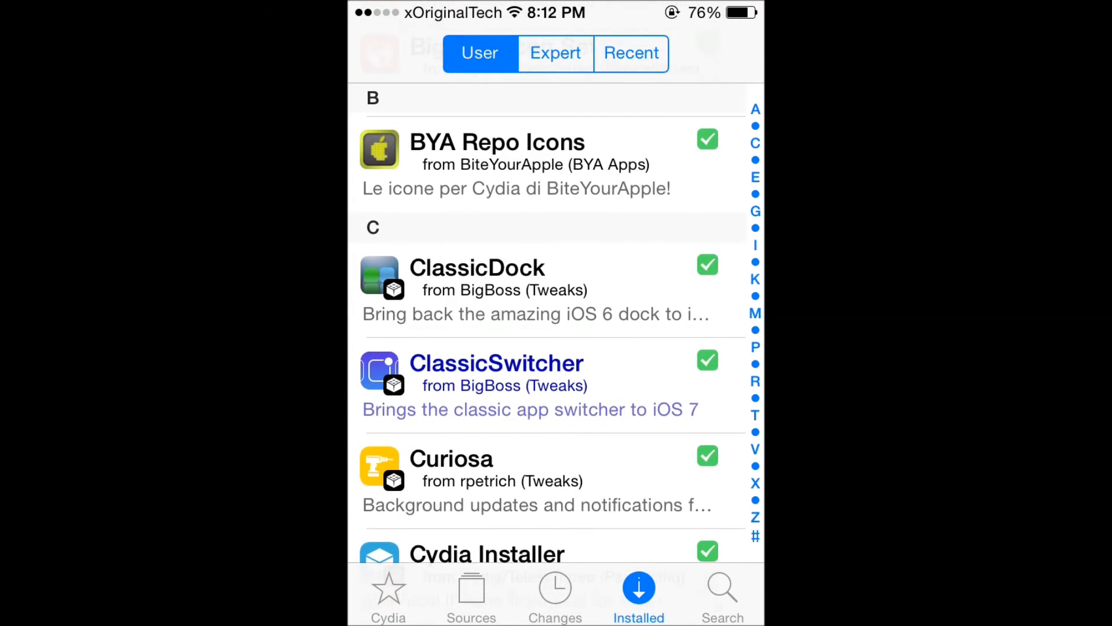
{"action": "left_click", "coordinate": [388, 595]}
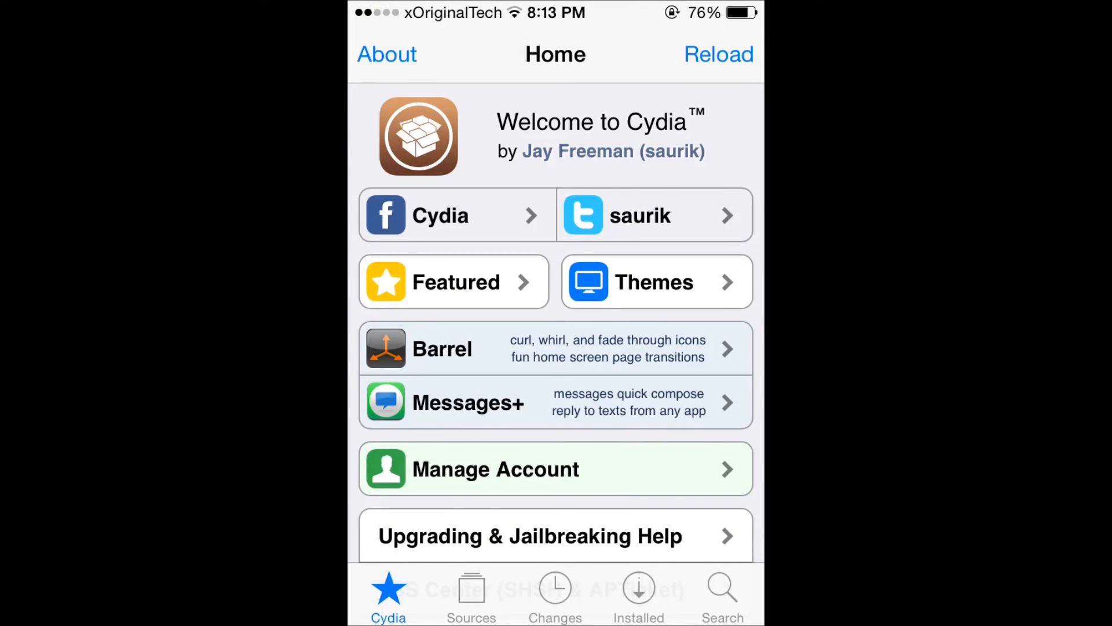